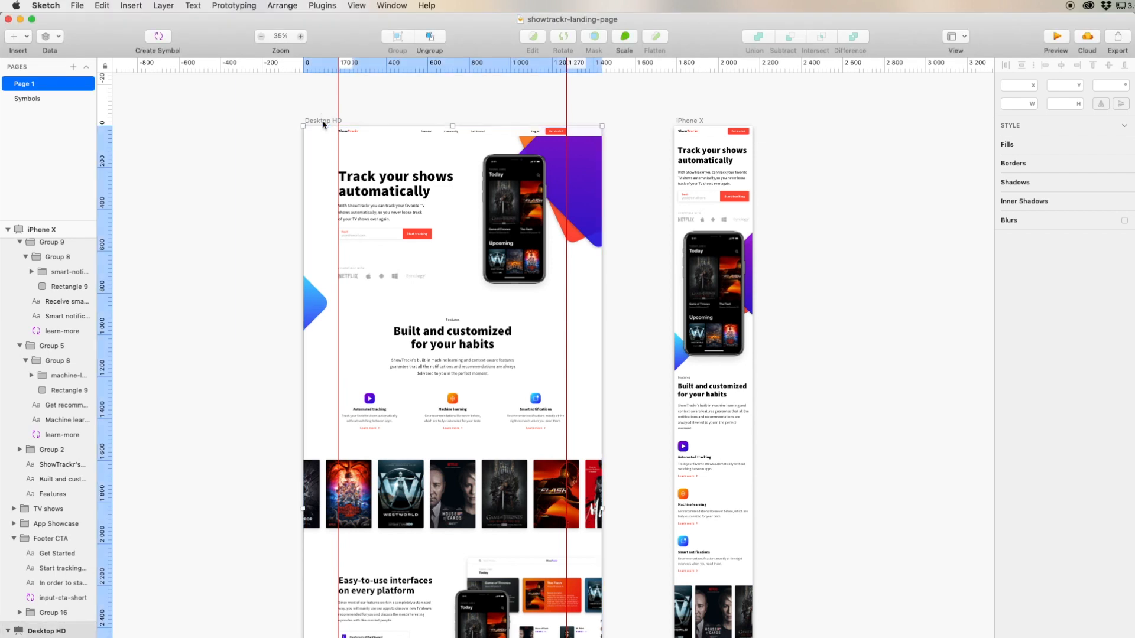
# Sync the Desktop HD and iPhone X artboards to Avocode's ShowTrackr project via the Avocode plugin.
pyautogui.click(40, 230)
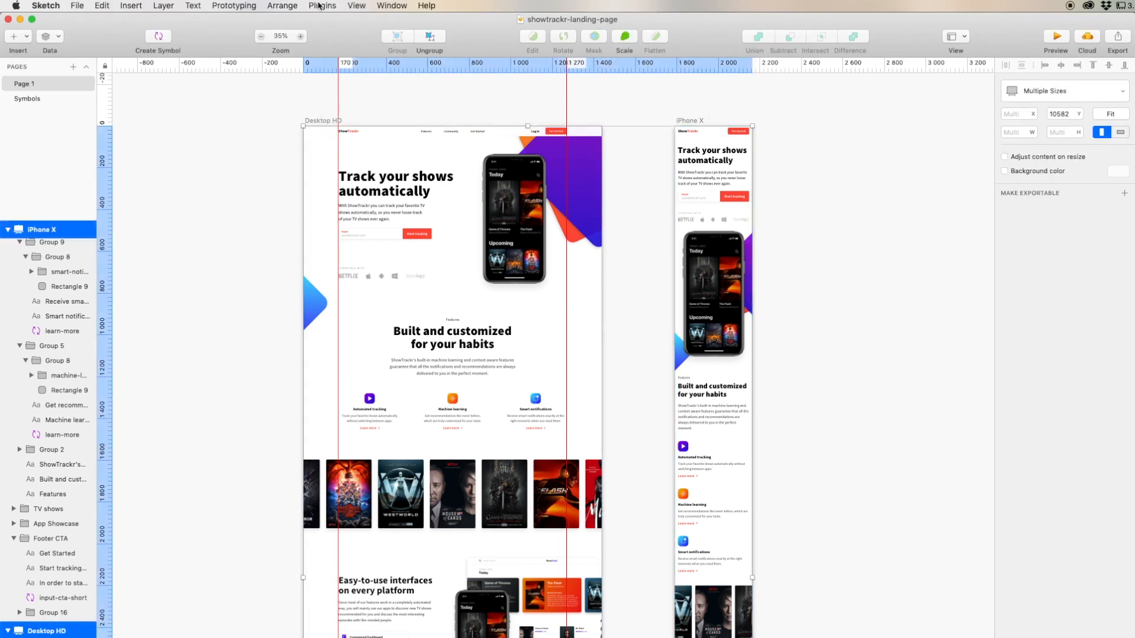
pyautogui.click(321, 5)
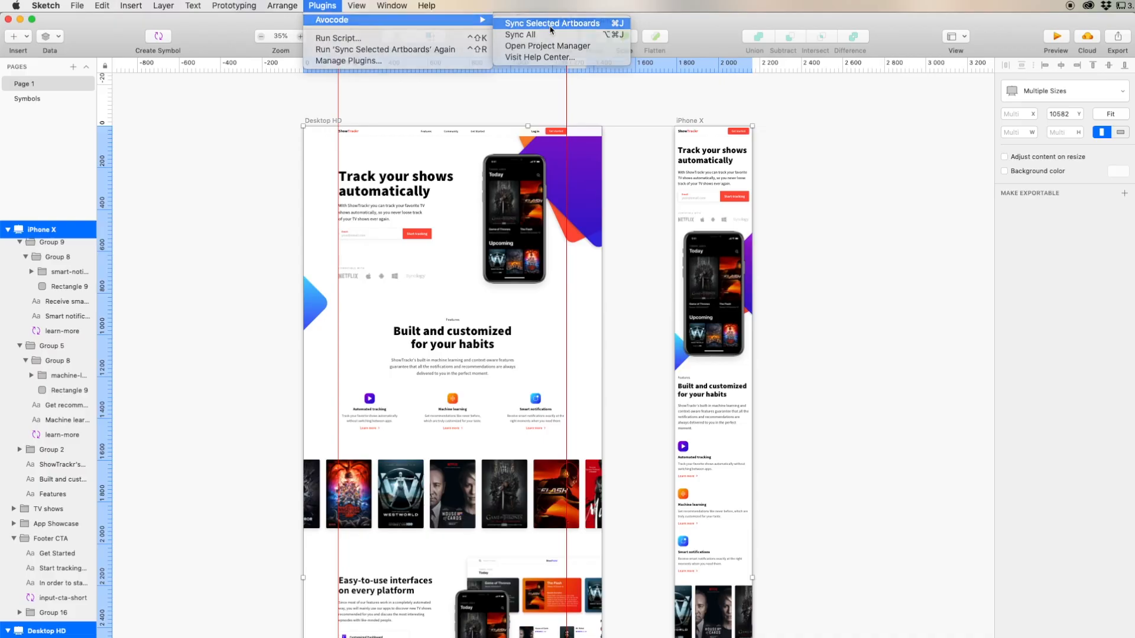
pyautogui.click(555, 23)
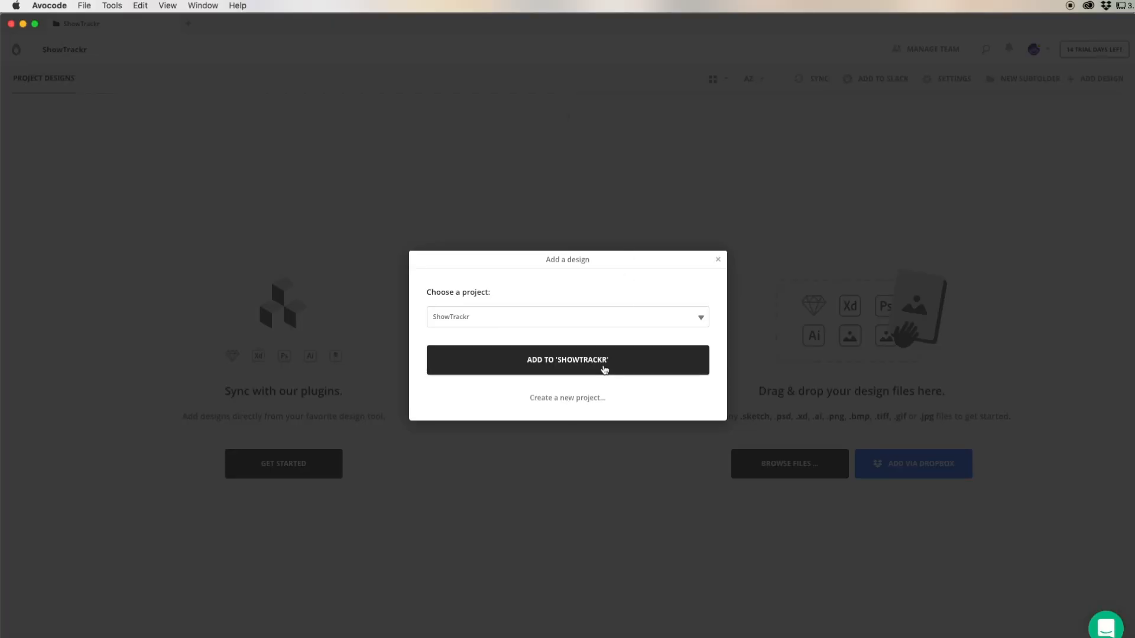
pyautogui.click(567, 360)
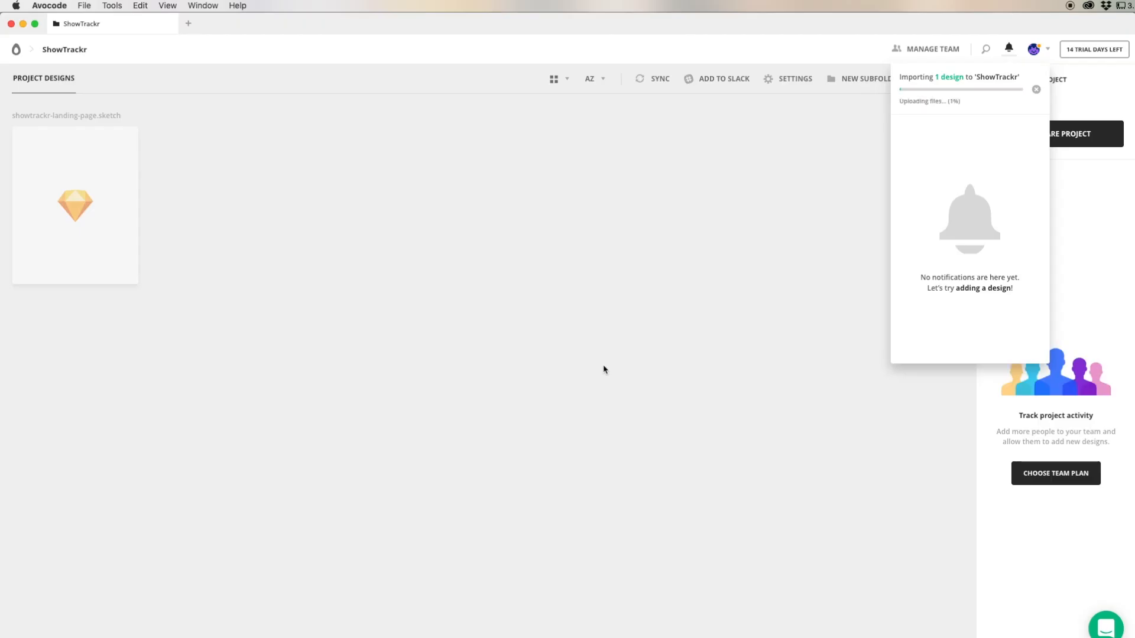